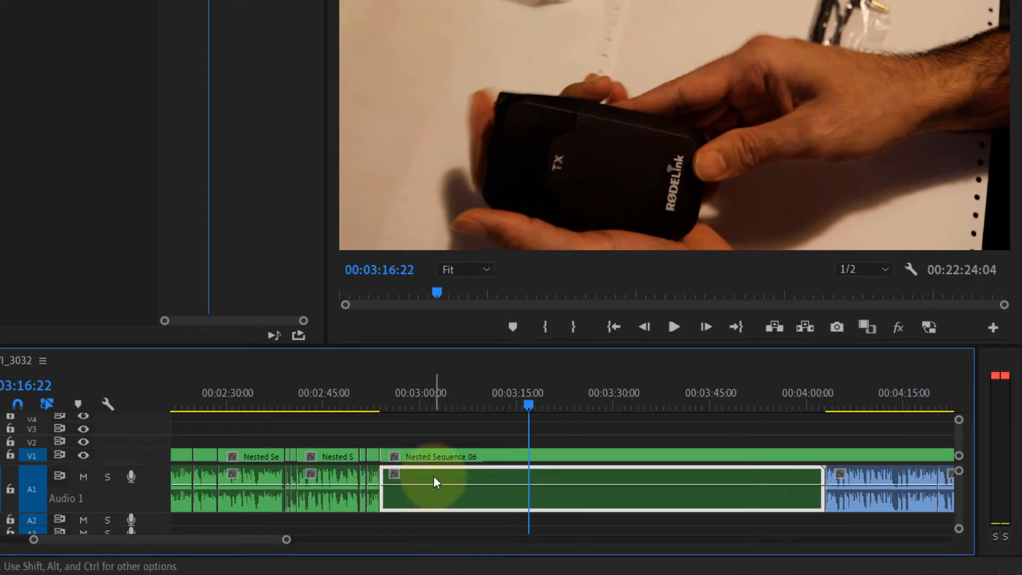
mouse_move(435, 482)
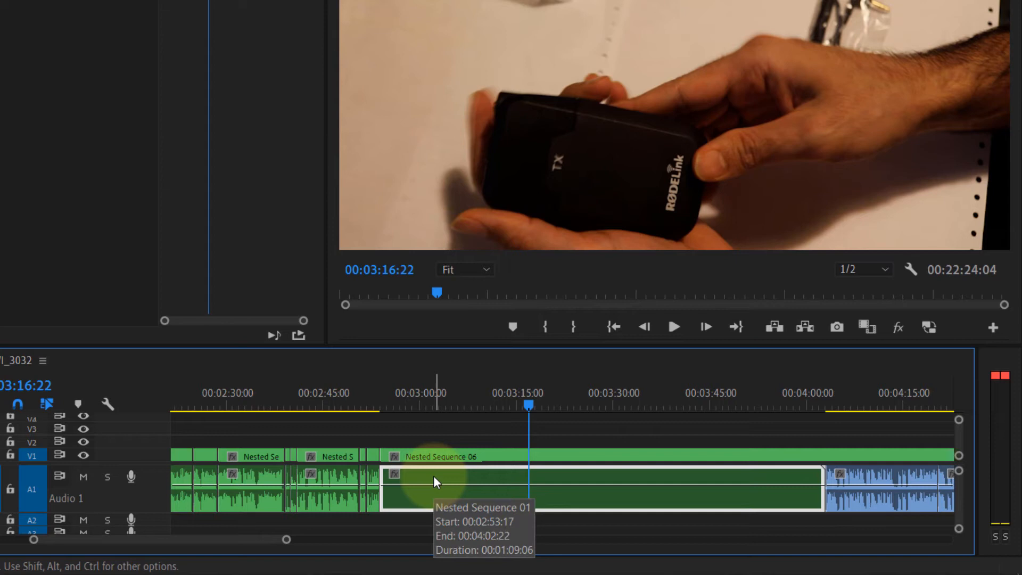
Render and Replace the blank nested audio clip so its waveform appears in the timeline
right_click(435, 483)
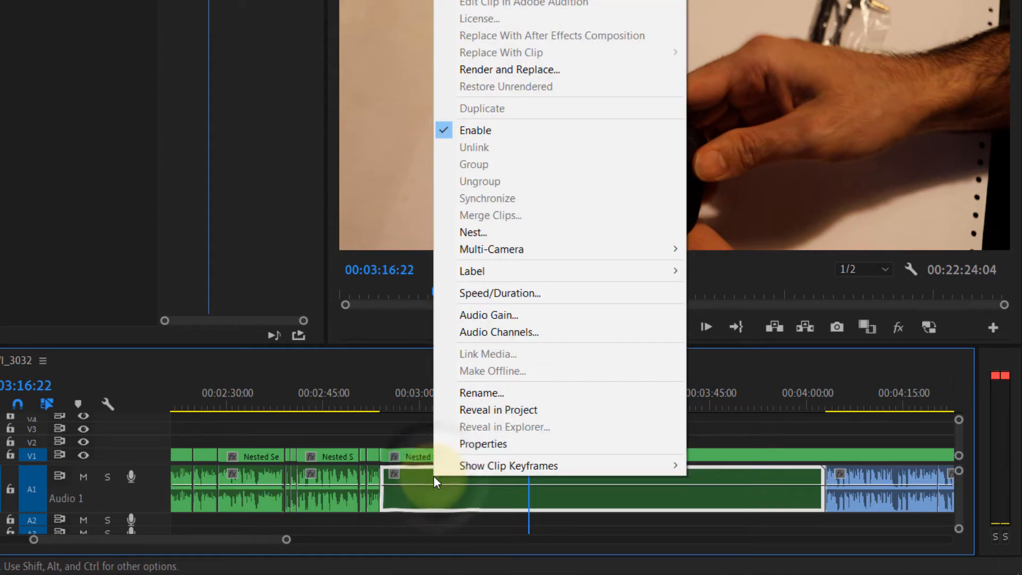
mouse_move(510, 70)
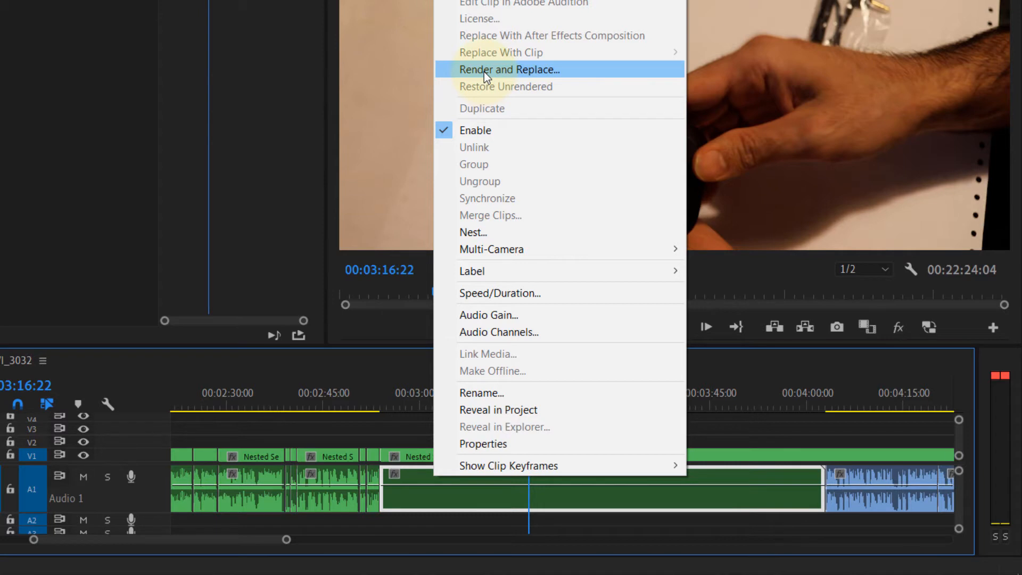
left_click(510, 70)
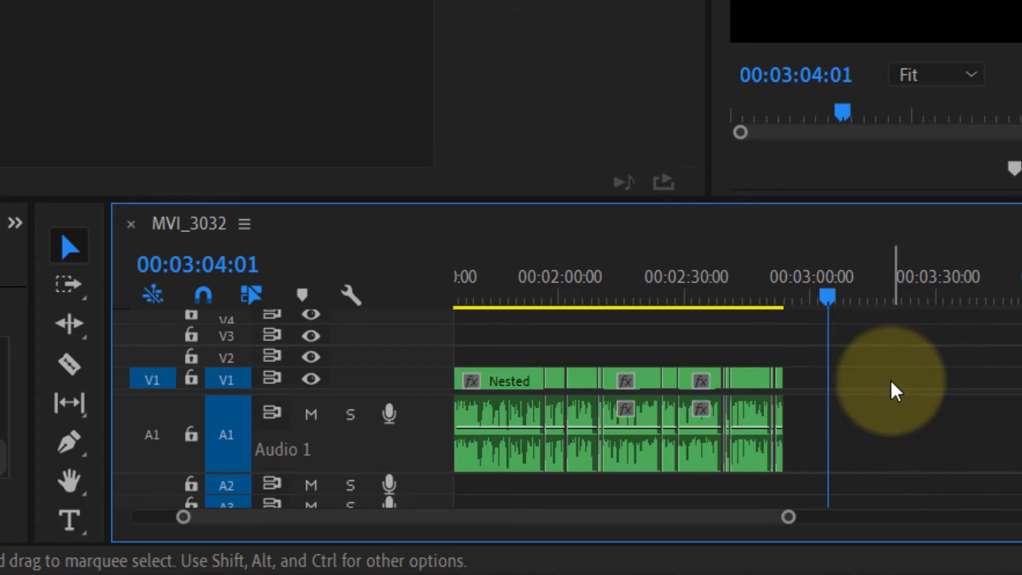
mouse_move(150, 435)
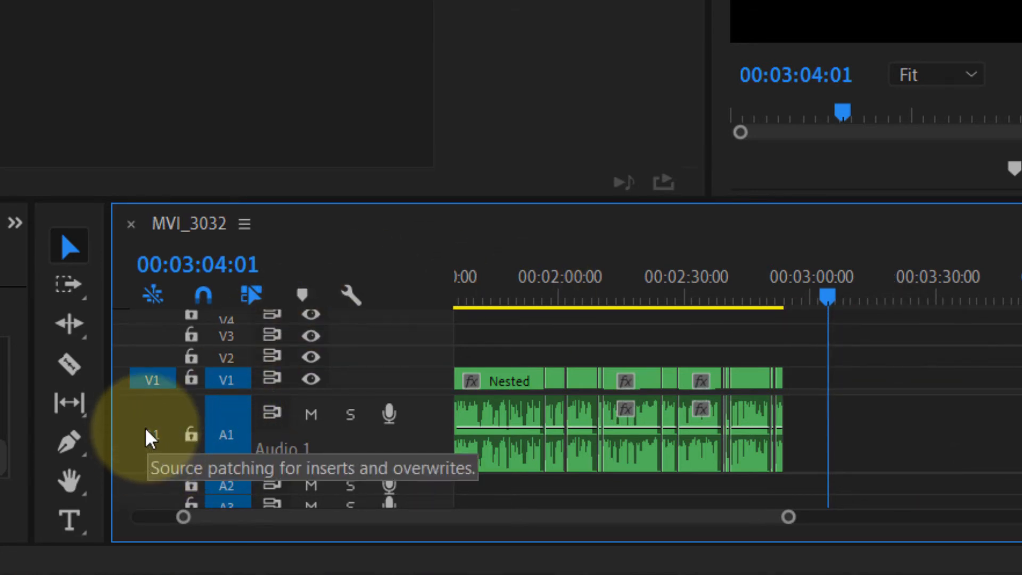
Enable source patching on audio track A1 in the timeline track header
left_click(150, 434)
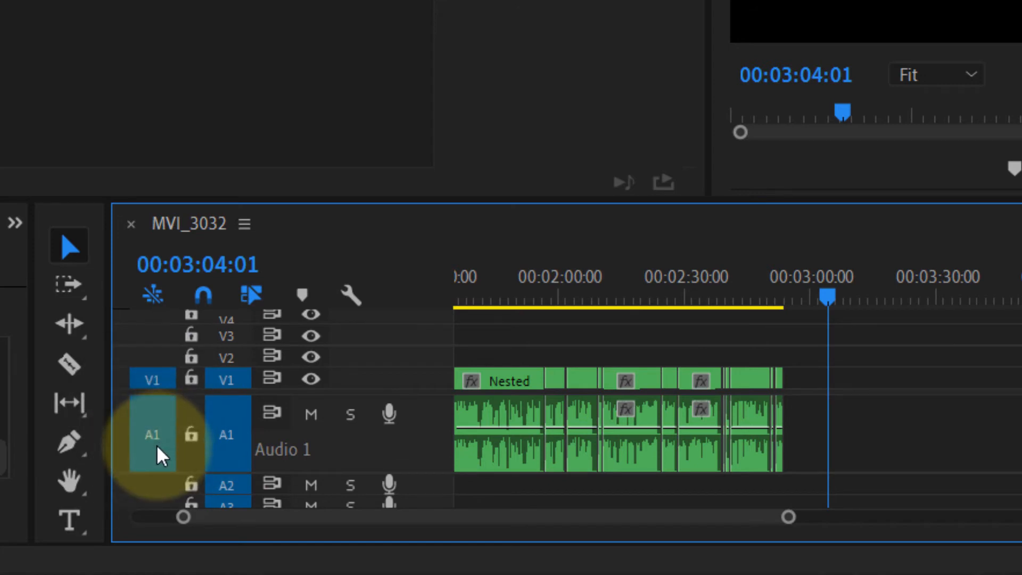